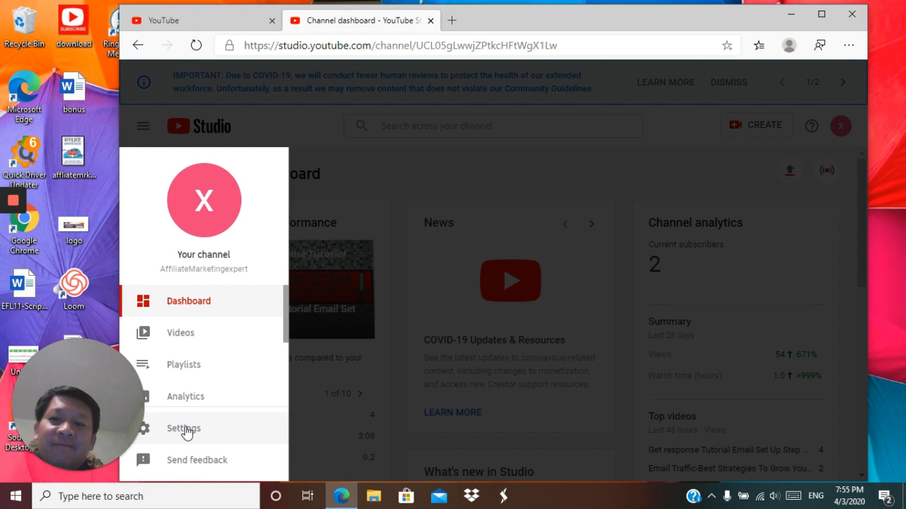
# Open Settings on the Channel section showing basic info and keywords
pyautogui.click(183, 428)
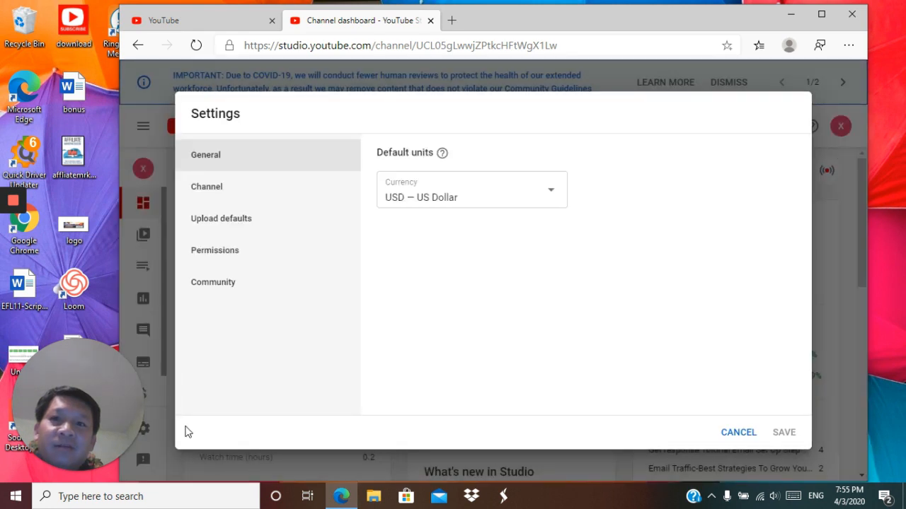
pyautogui.moveTo(580, 296)
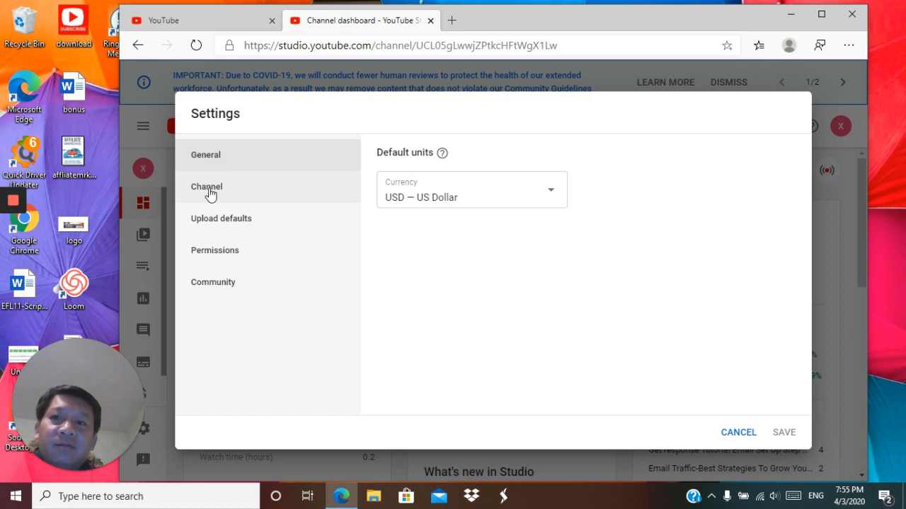
pyautogui.click(206, 186)
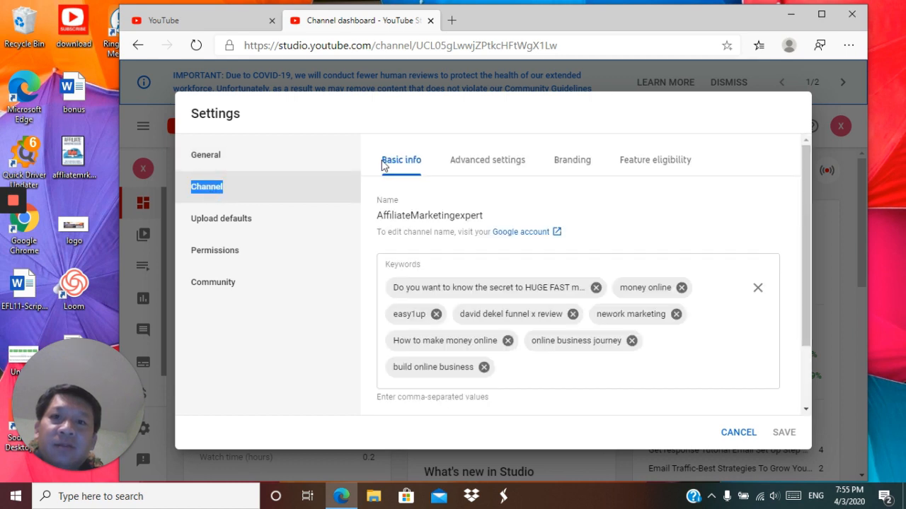
pyautogui.moveTo(559, 162)
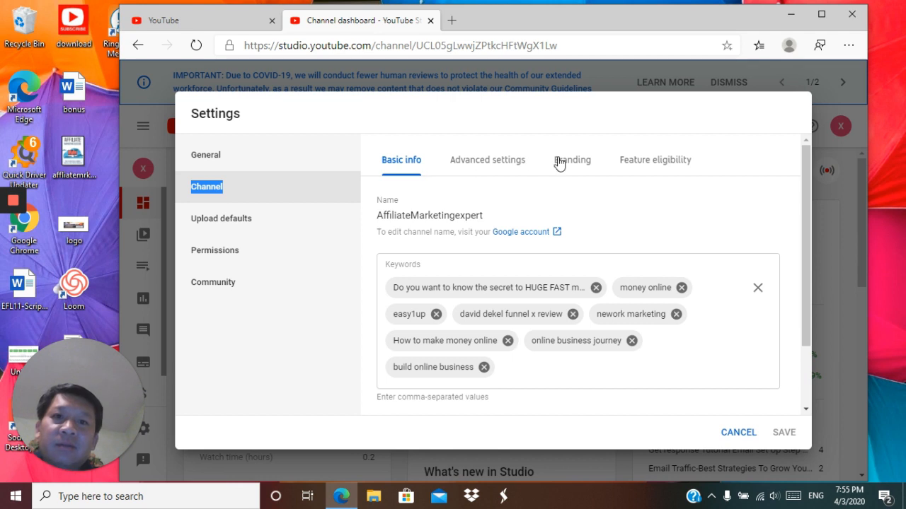
# Switch to the channel's Branding tab with the video watermark option
pyautogui.click(571, 160)
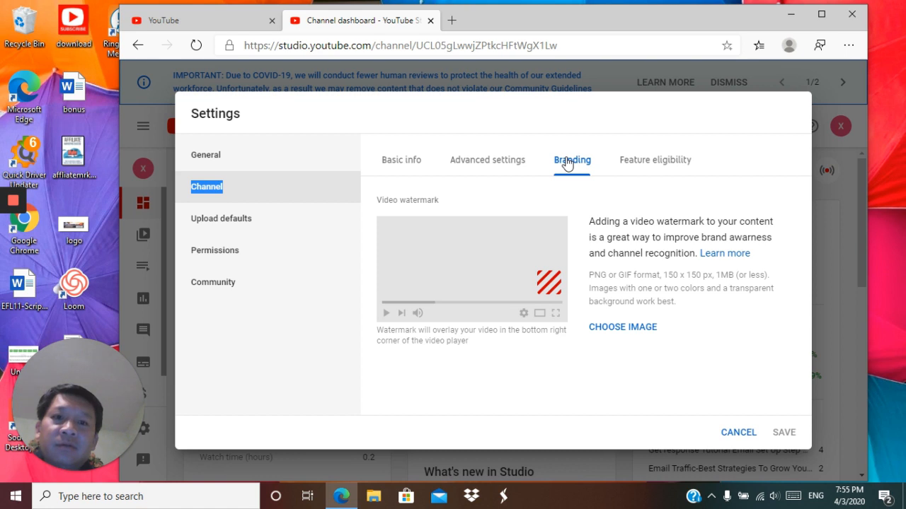
pyautogui.moveTo(566, 166)
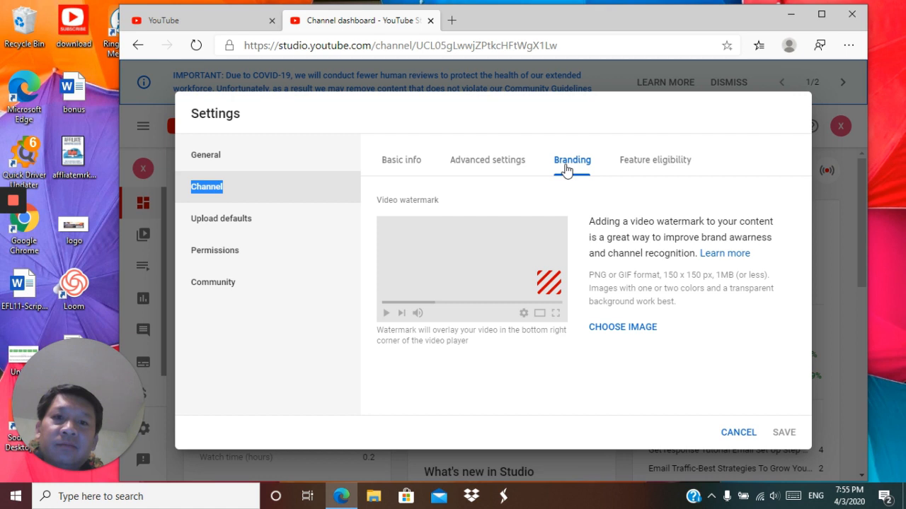
pyautogui.moveTo(565, 257)
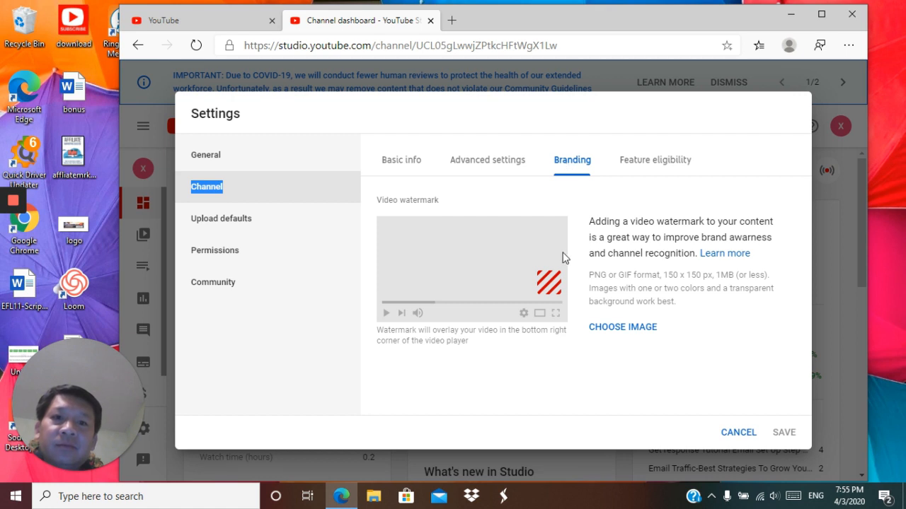
pyautogui.moveTo(687, 339)
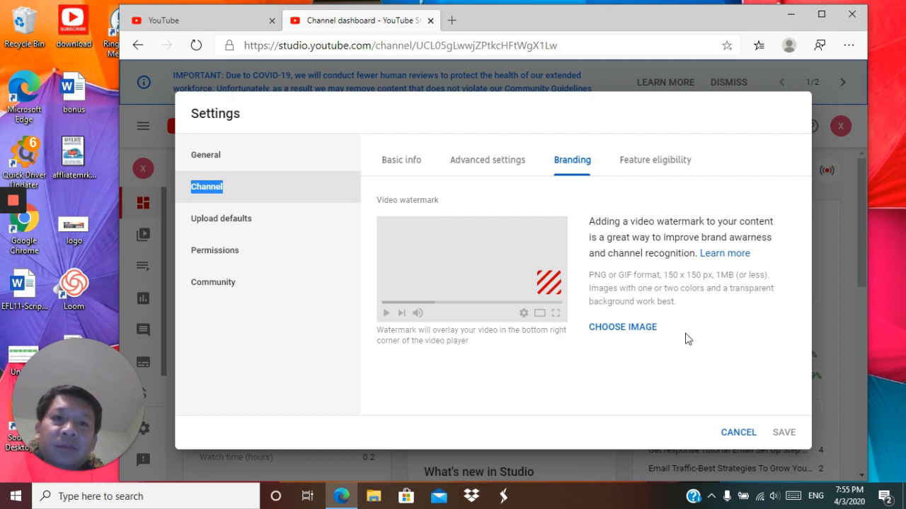
pyautogui.moveTo(640, 332)
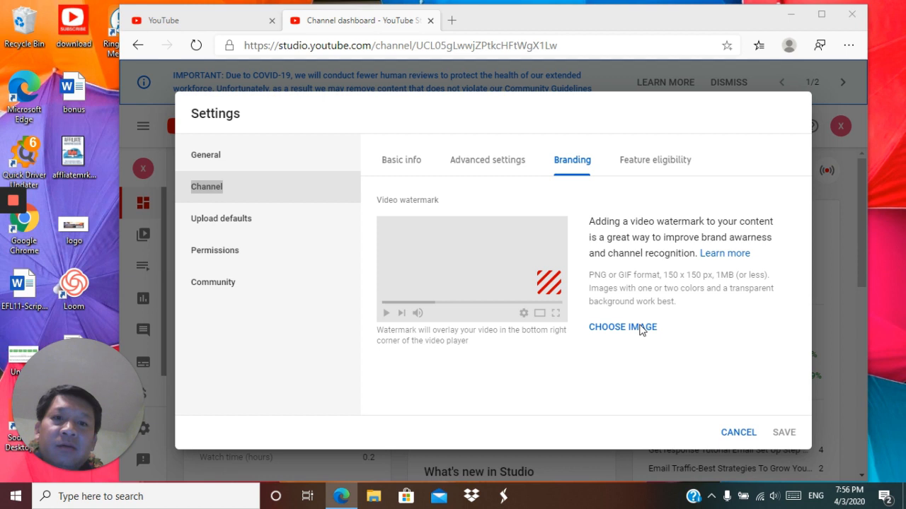
# Add the red subscribe-button watermark, displayed for the entire video, and save
pyautogui.click(622, 327)
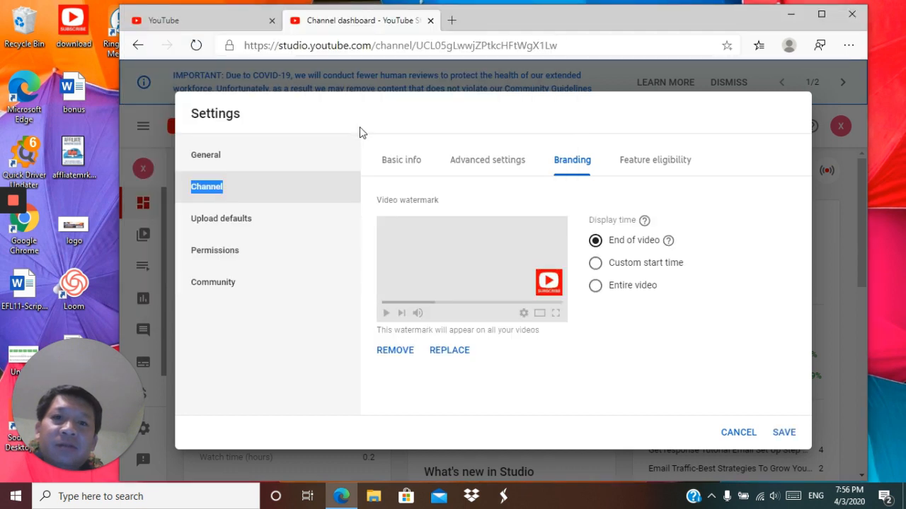
pyautogui.moveTo(739, 302)
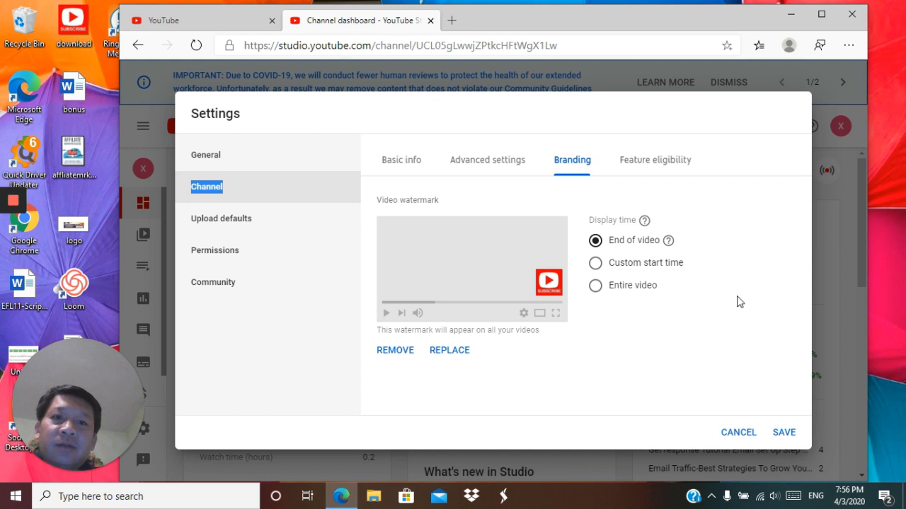
pyautogui.moveTo(677, 276)
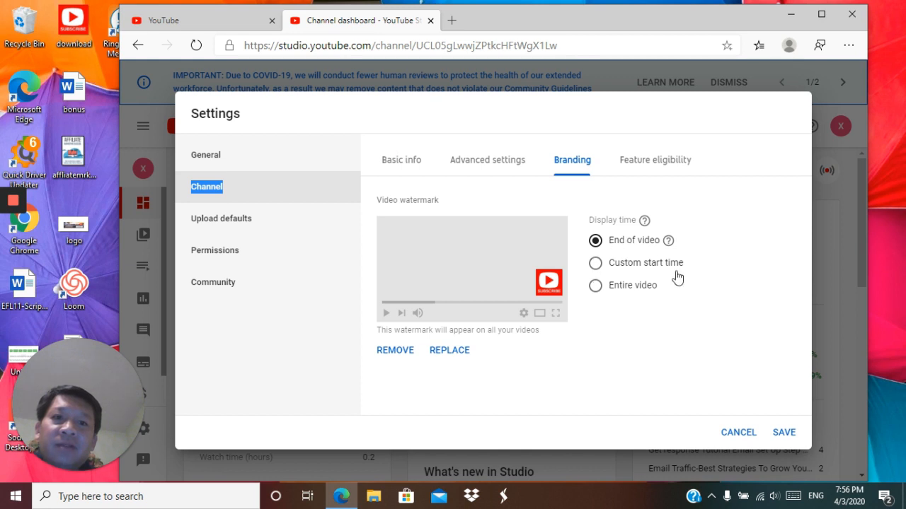
pyautogui.moveTo(597, 293)
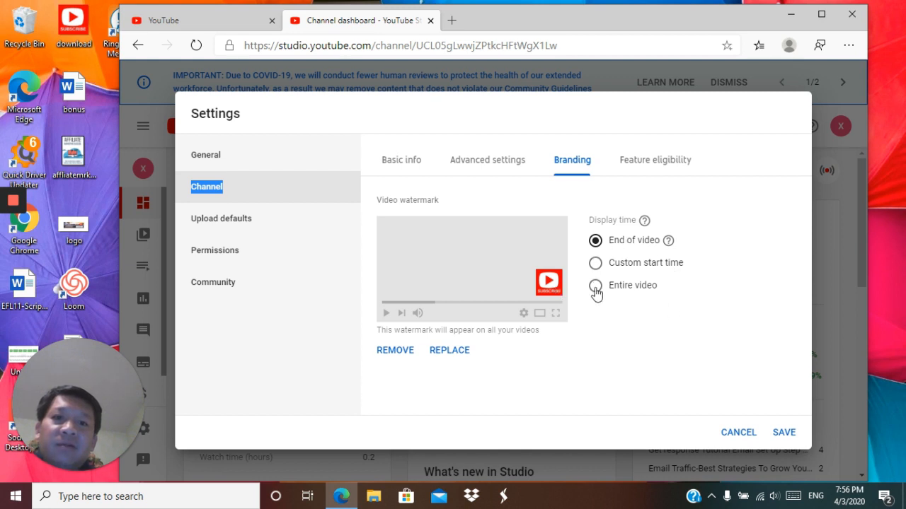
pyautogui.click(595, 285)
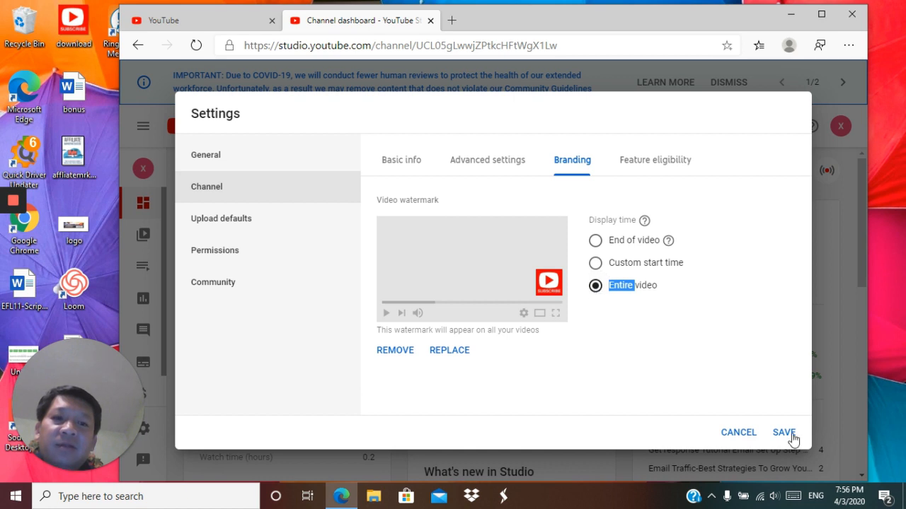
pyautogui.click(783, 432)
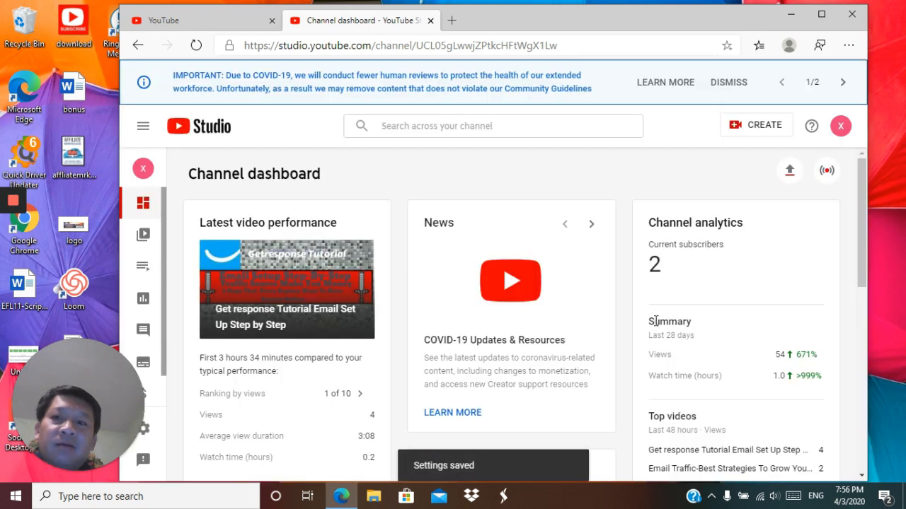
# Scroll down the channel dashboard after the Settings saved notice
pyautogui.scroll(-3)
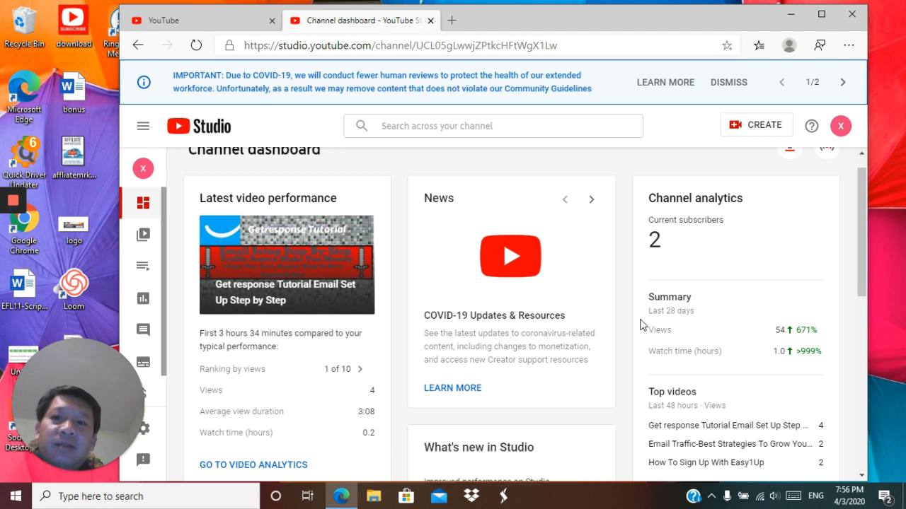
pyautogui.moveTo(317, 242)
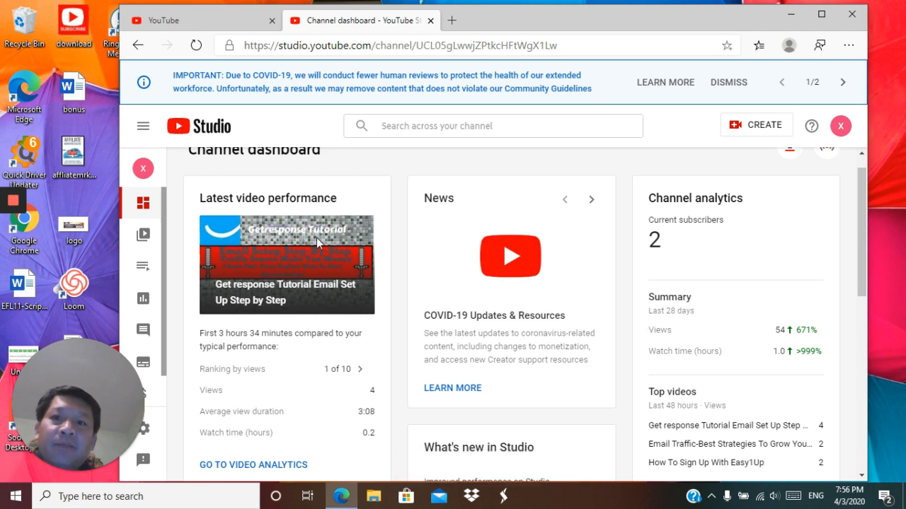